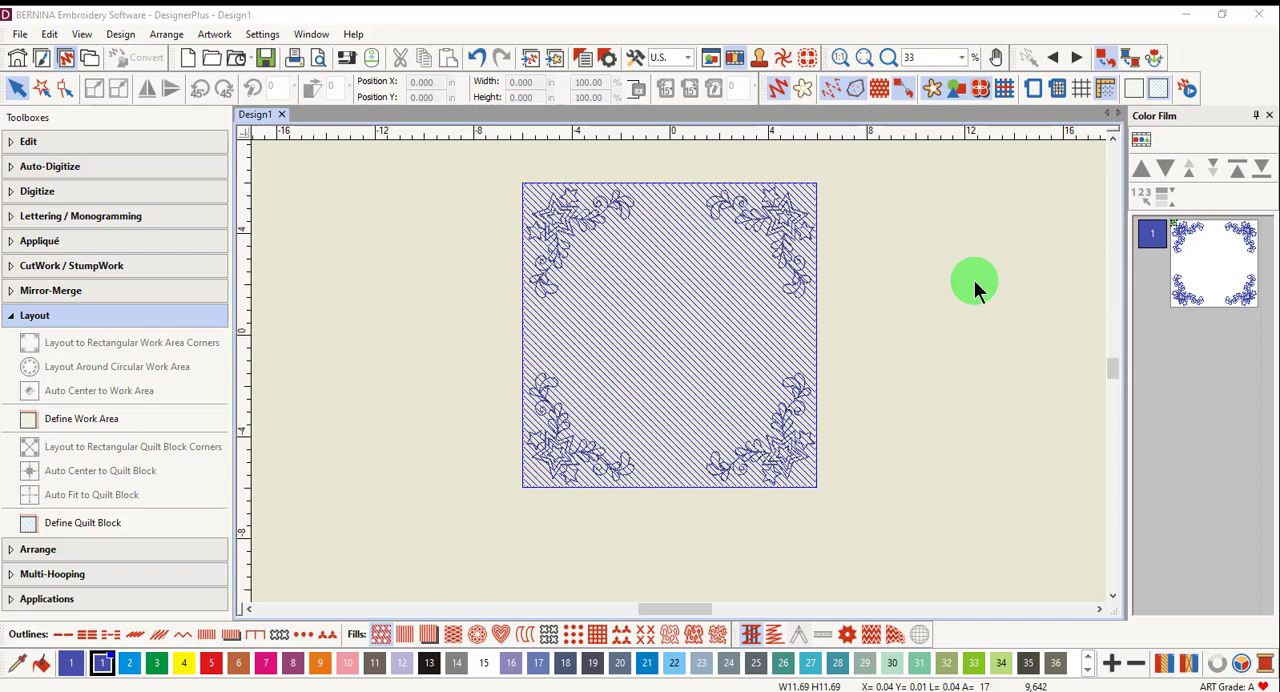
mouse_move(116, 470)
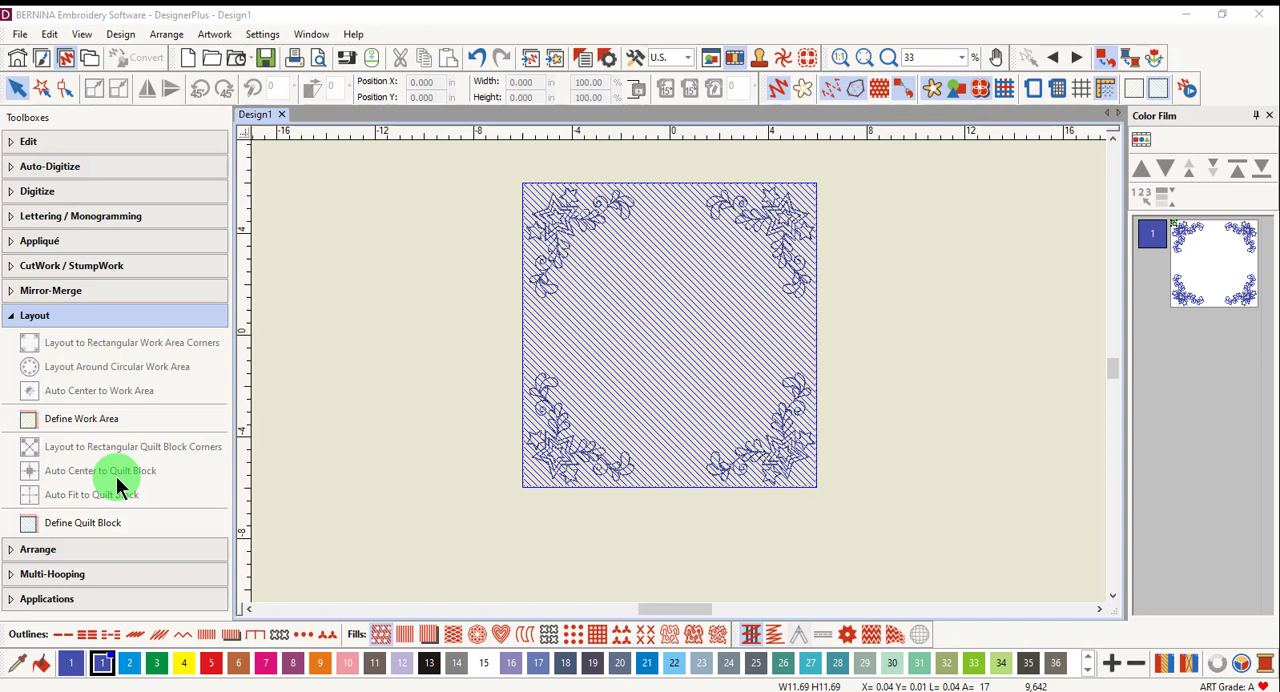
mouse_move(280, 422)
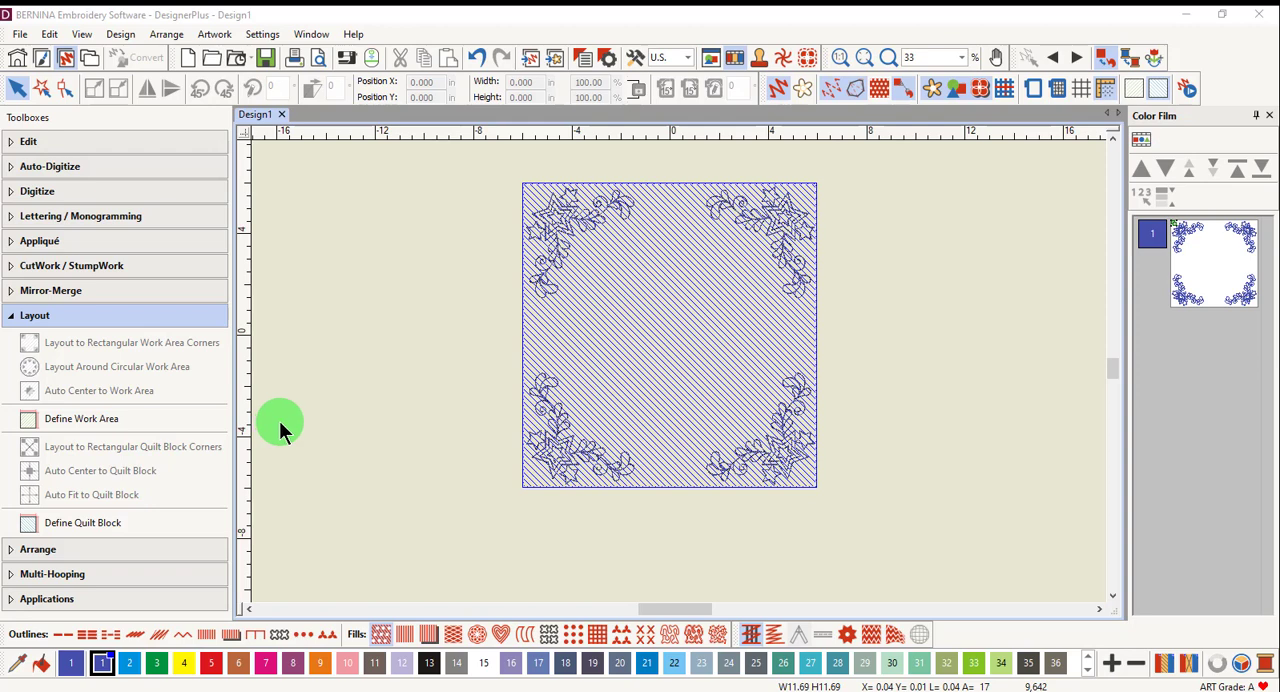
mouse_move(192, 528)
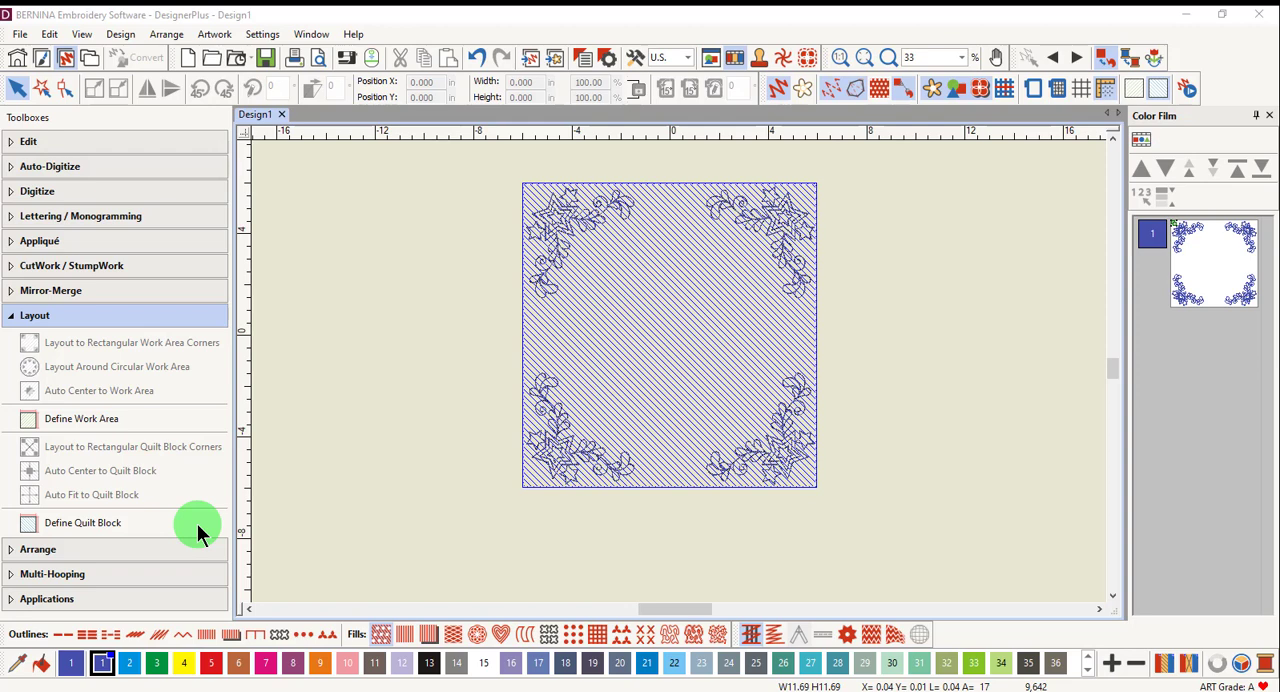
mouse_move(180, 436)
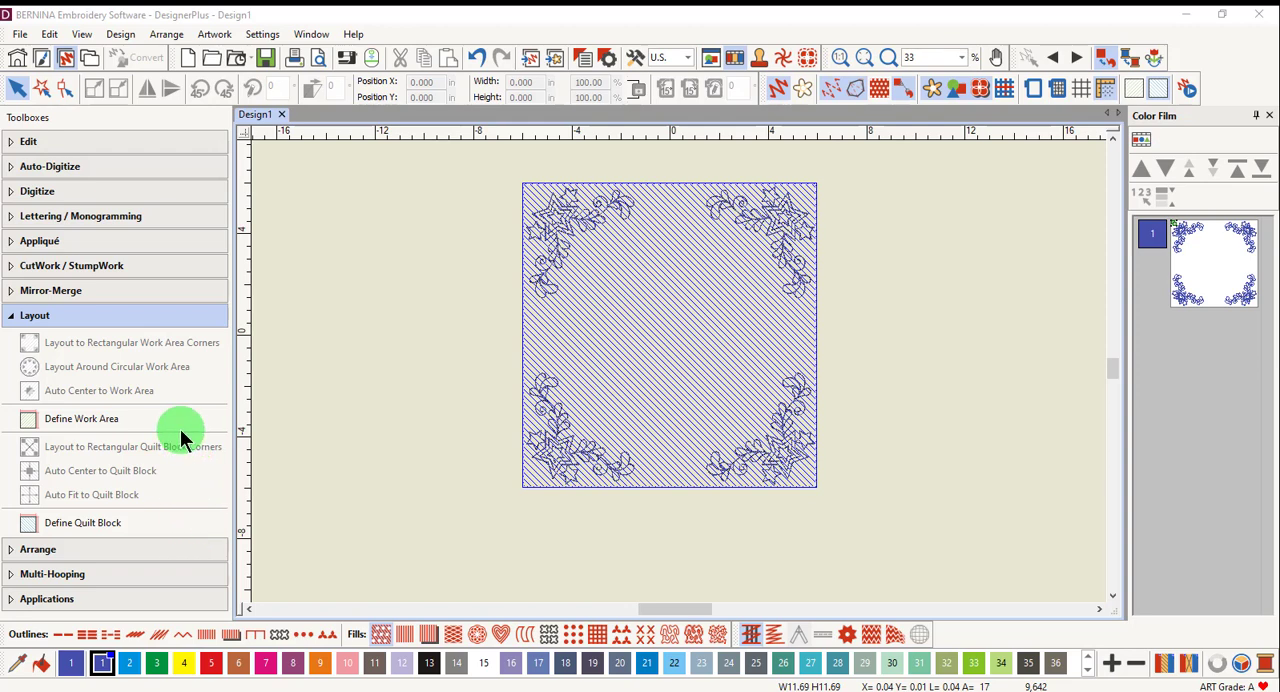
mouse_move(190, 452)
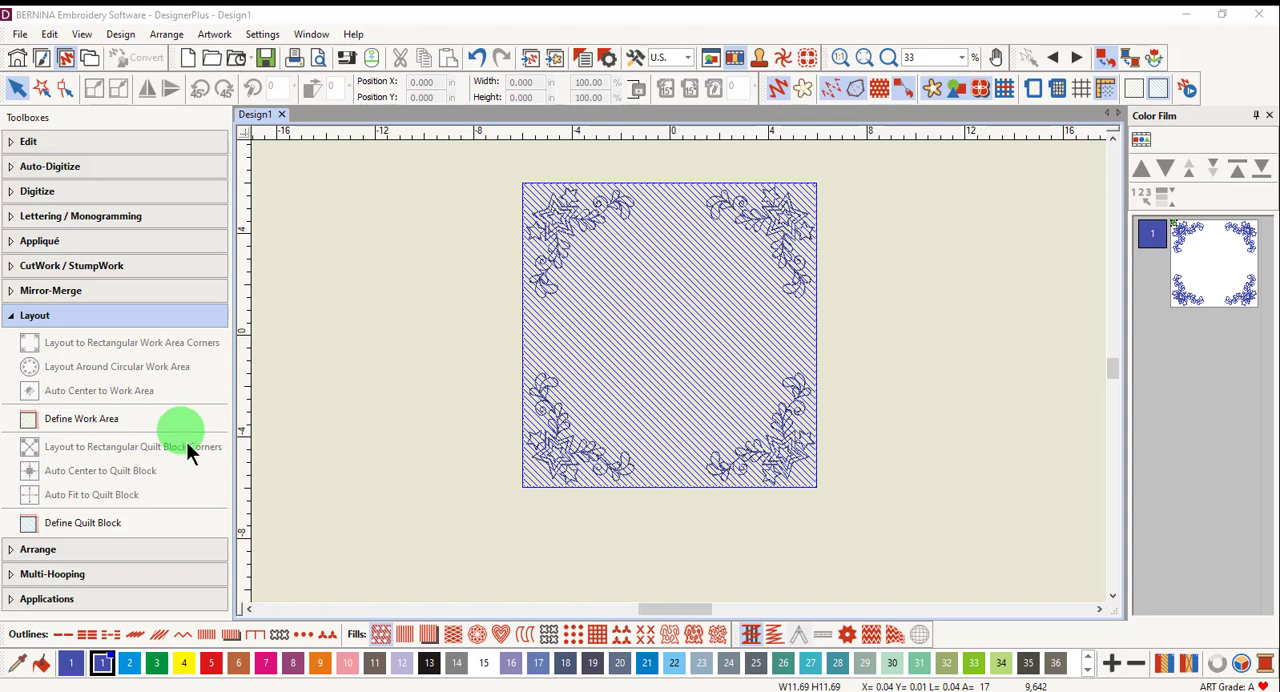
mouse_move(190, 544)
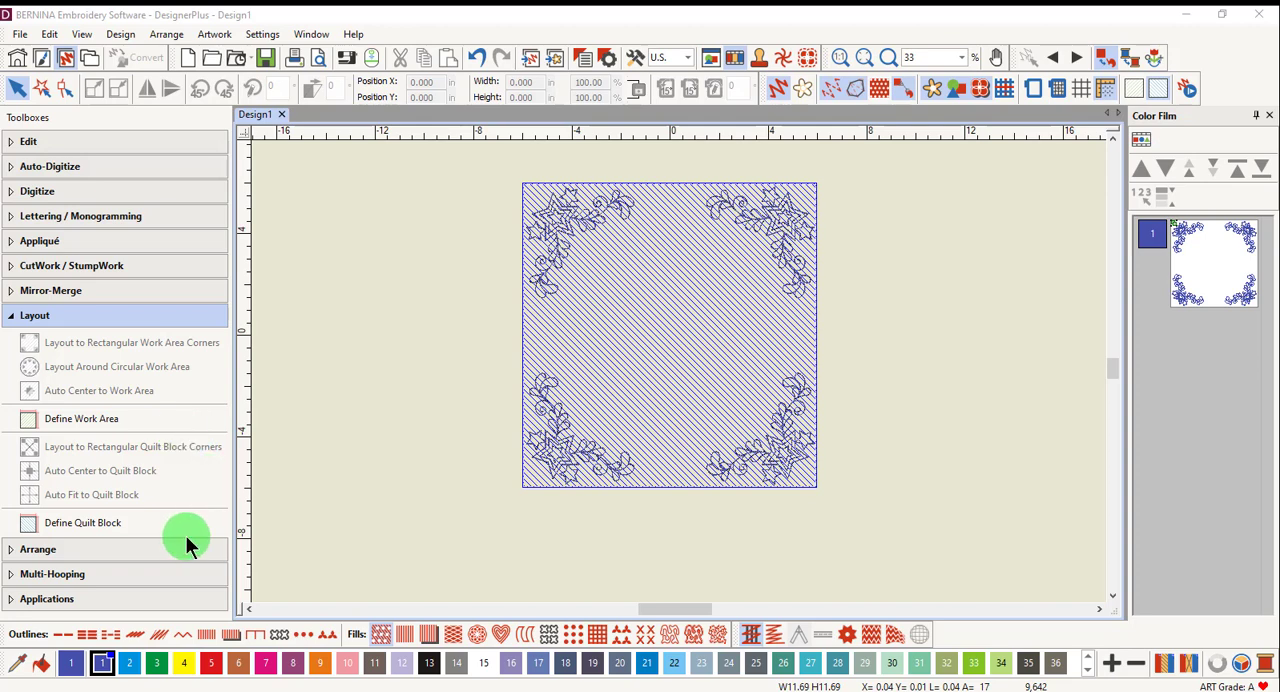
mouse_move(190, 418)
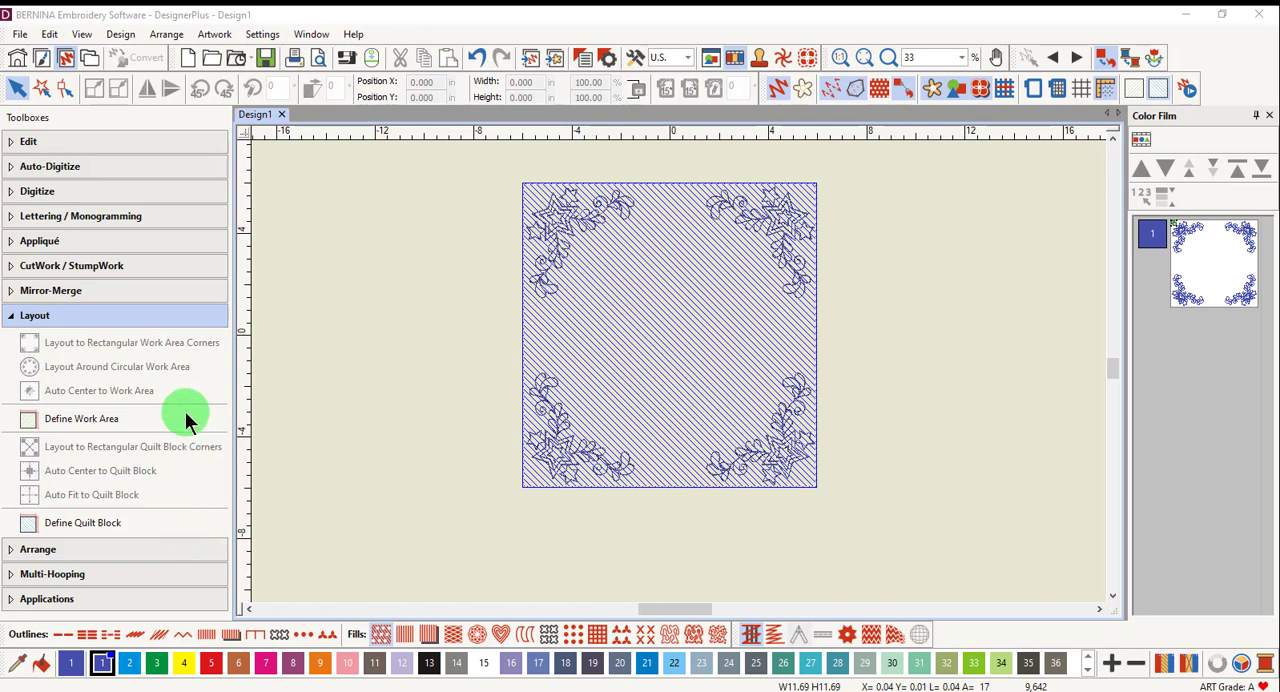
mouse_move(180, 432)
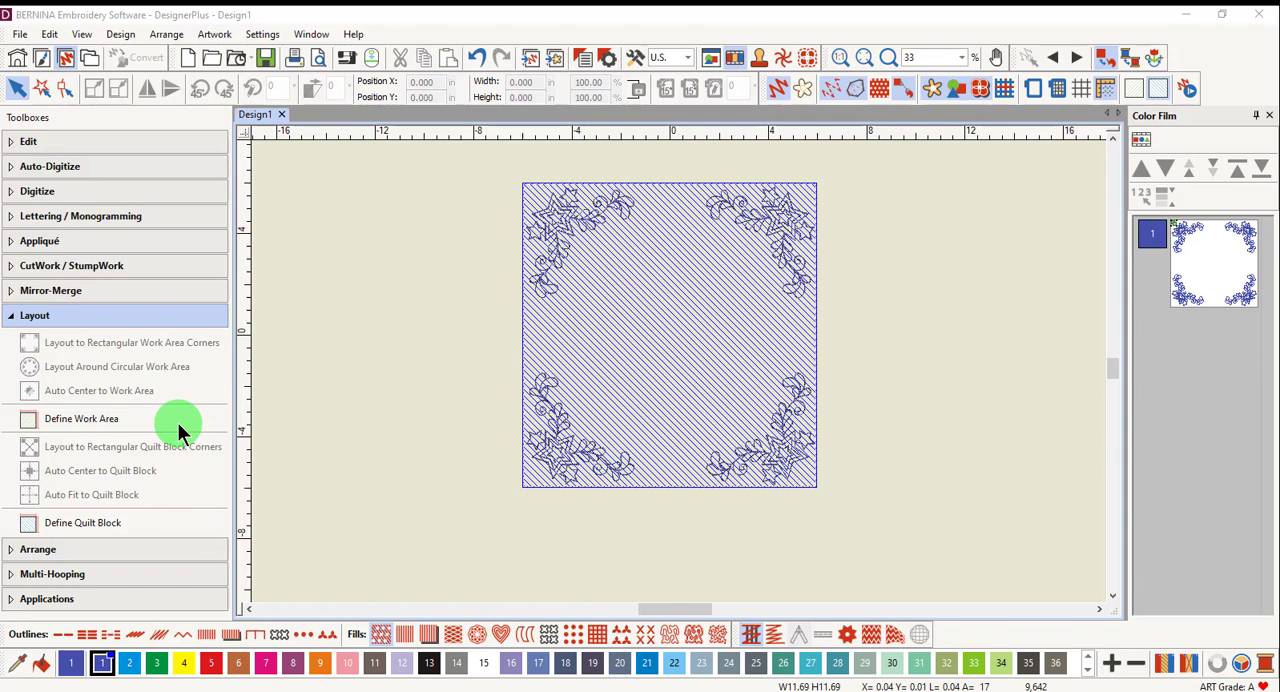
mouse_move(196, 510)
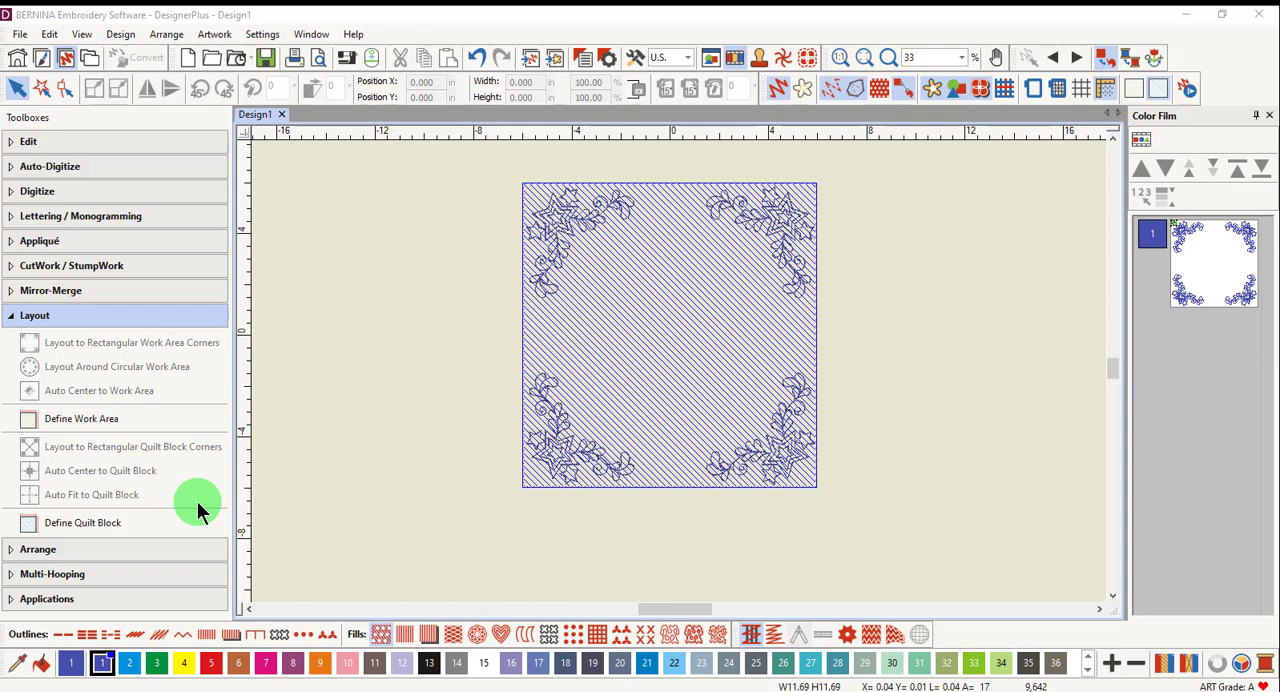
mouse_move(840, 290)
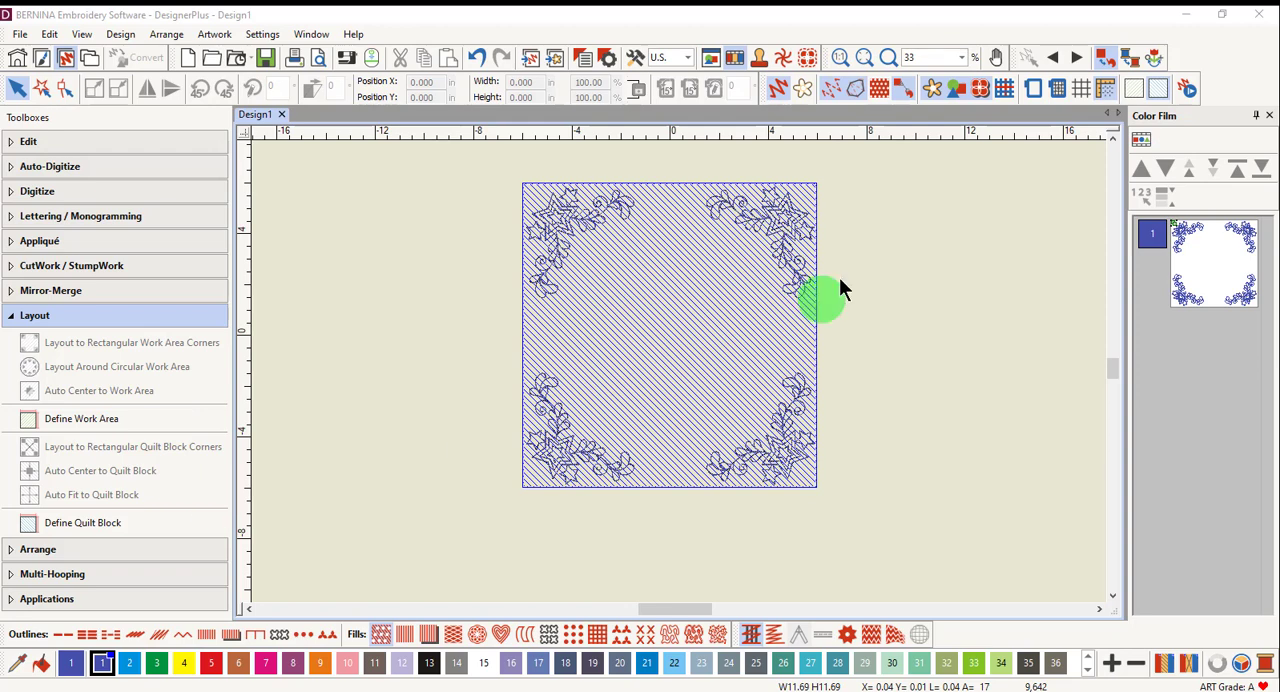
mouse_move(1156, 100)
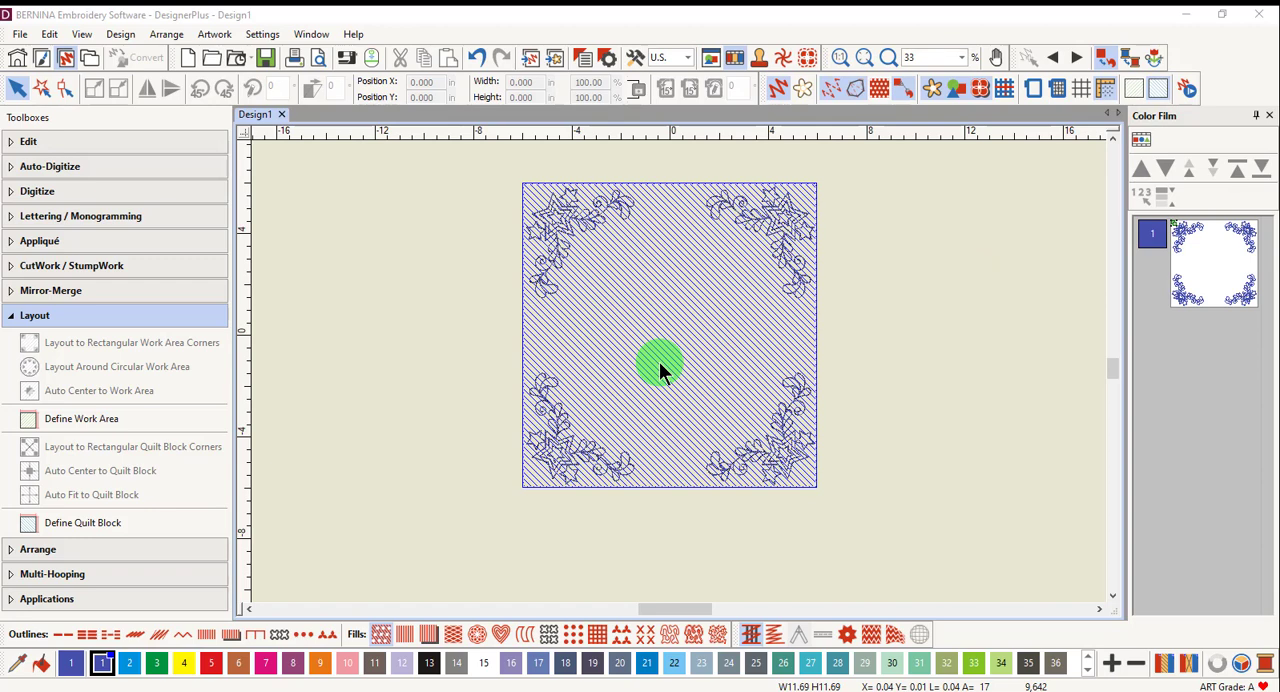
mouse_move(960, 224)
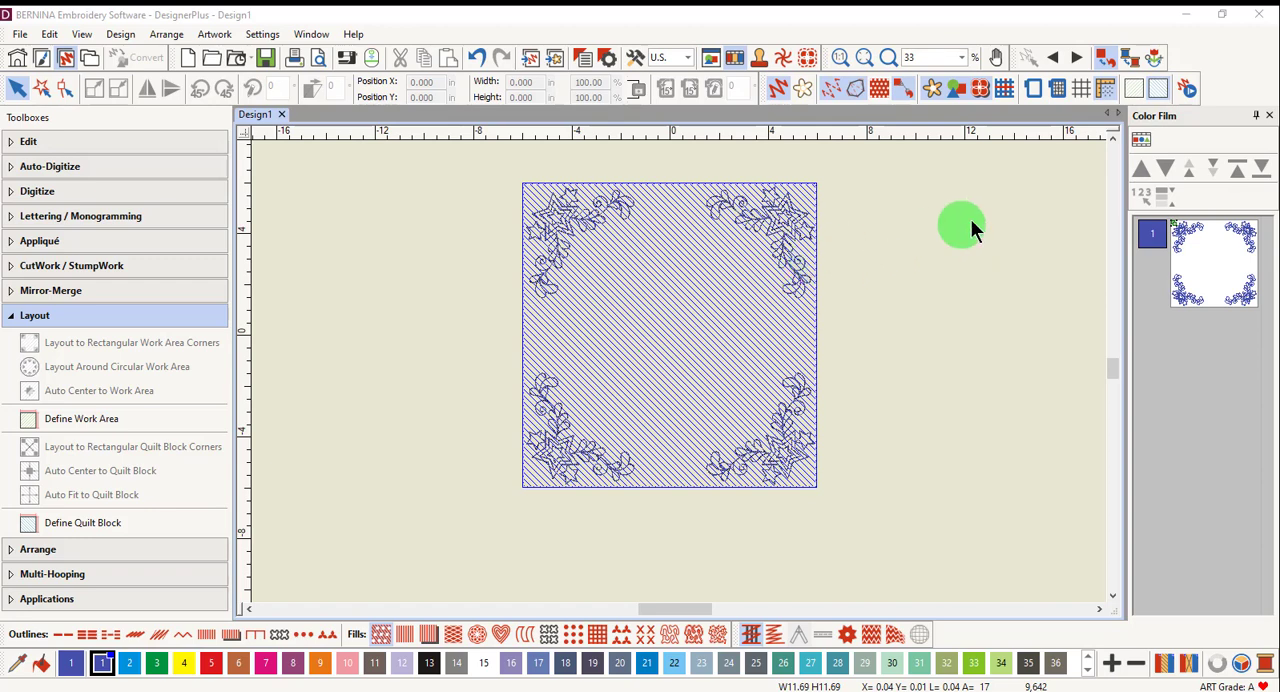
- Turn off Show Quilt Block so only the four floral corner motifs remain
click(1156, 88)
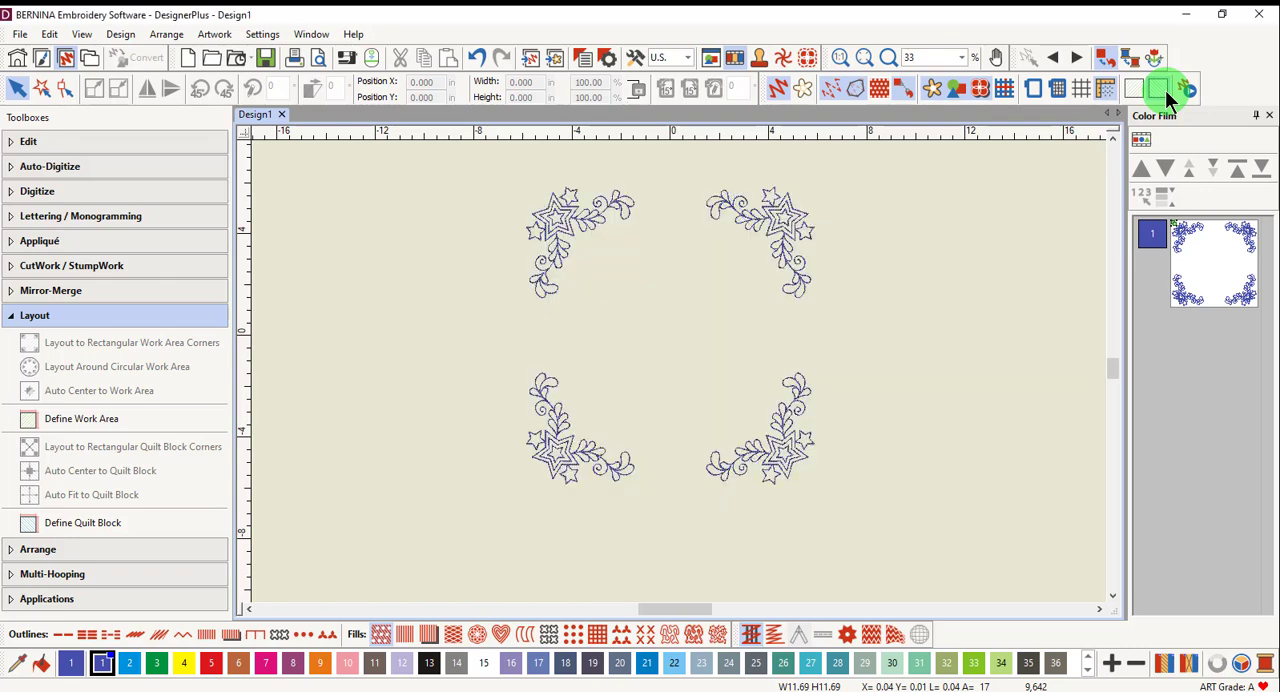
mouse_move(1040, 280)
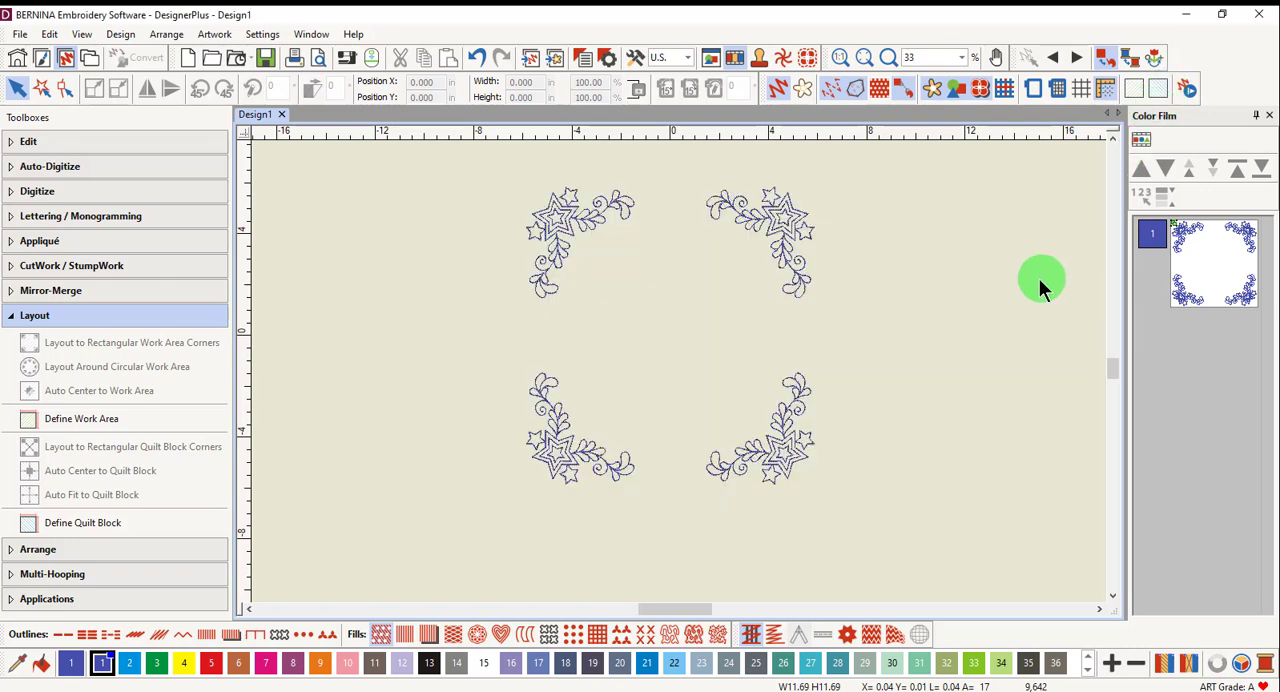
mouse_move(1014, 310)
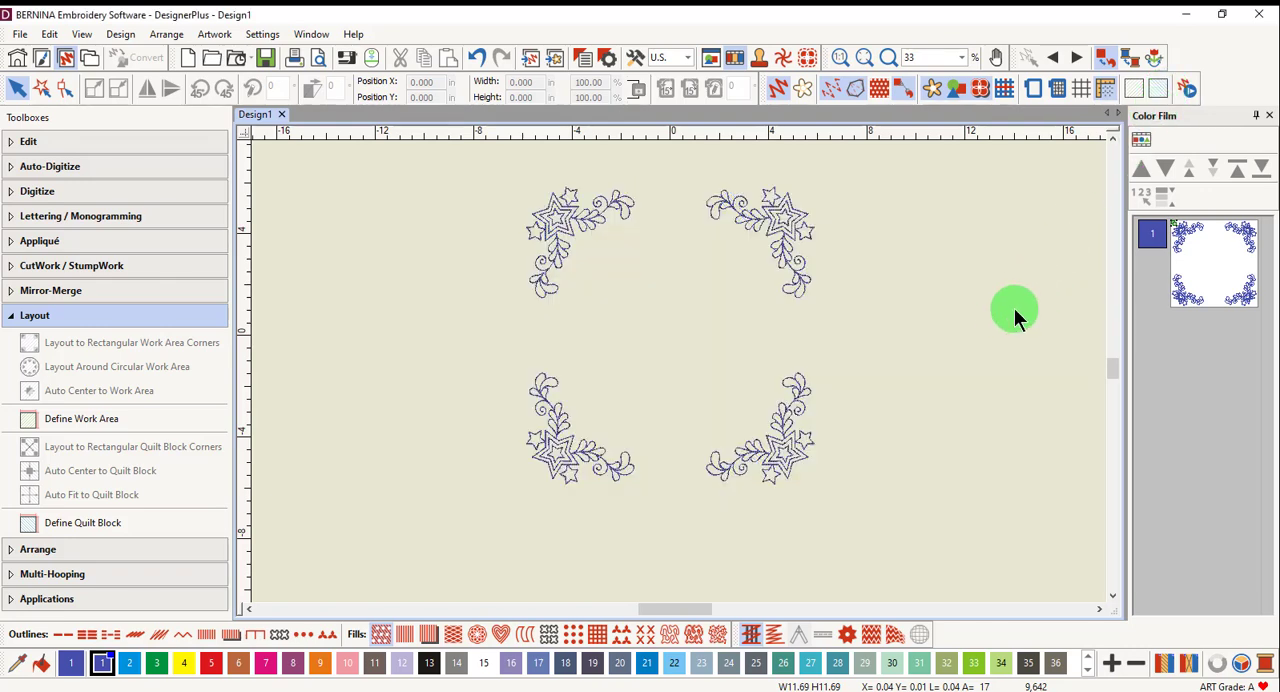
mouse_move(576, 524)
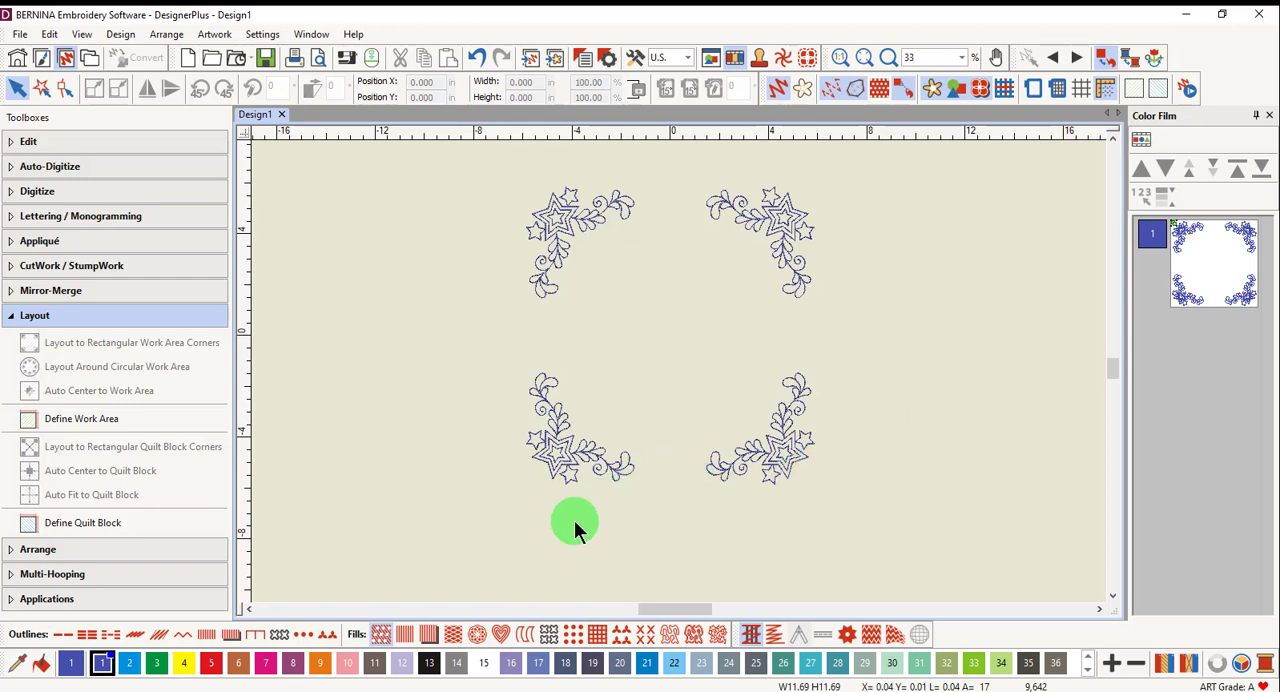
mouse_move(546, 524)
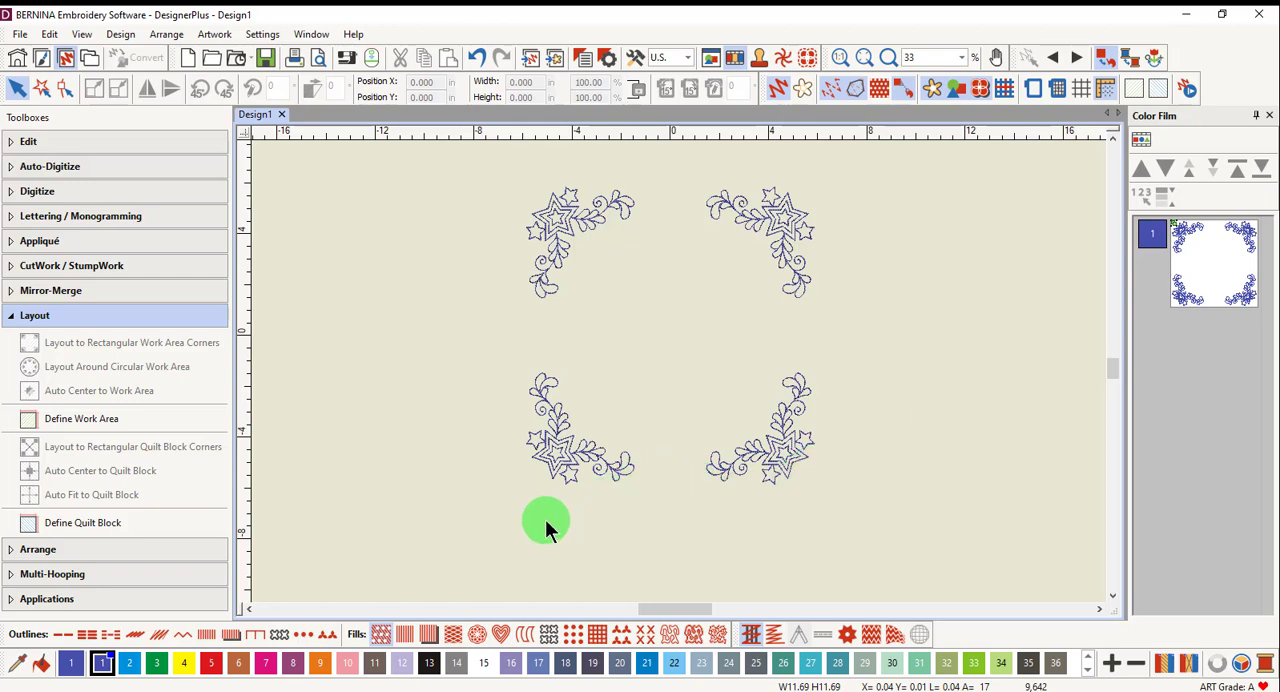
mouse_move(144, 390)
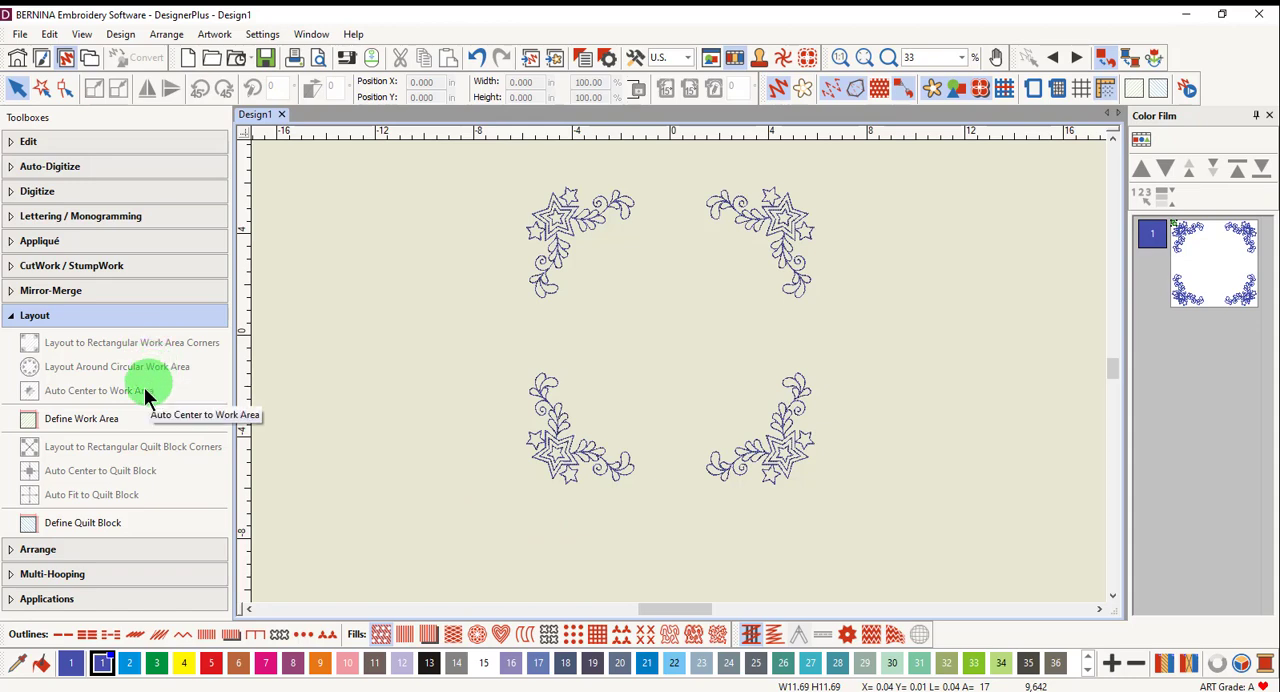
mouse_move(136, 430)
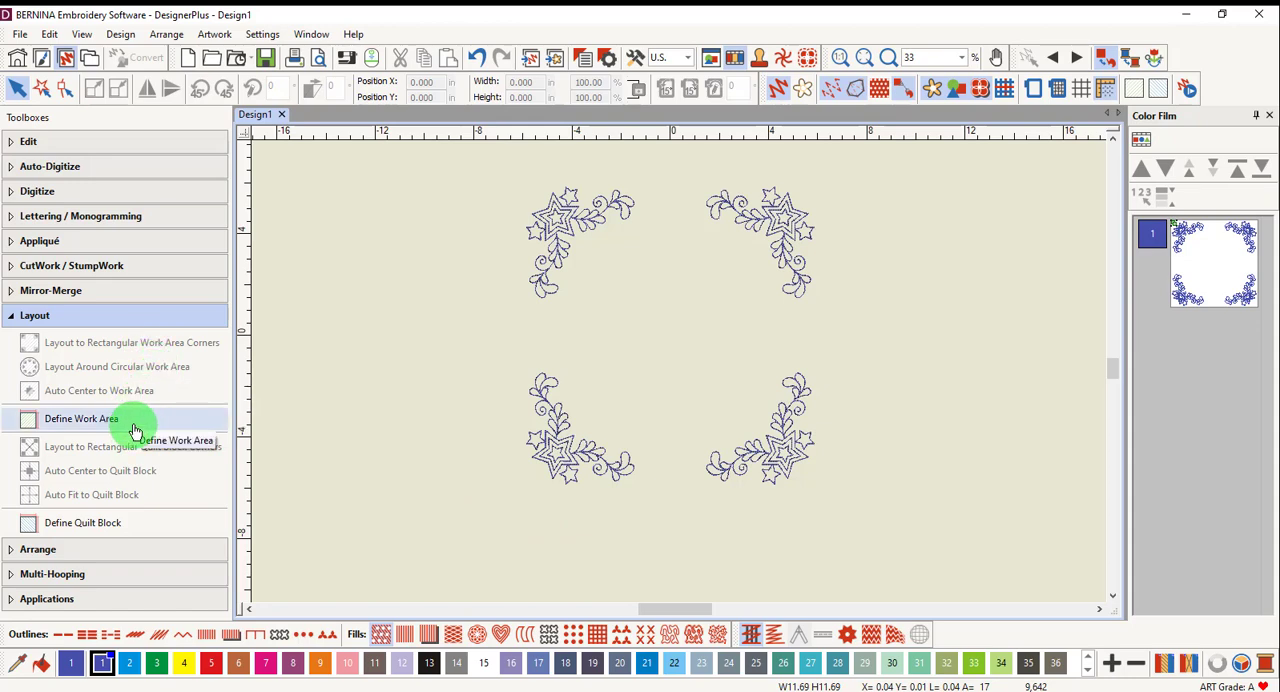
mouse_move(136, 424)
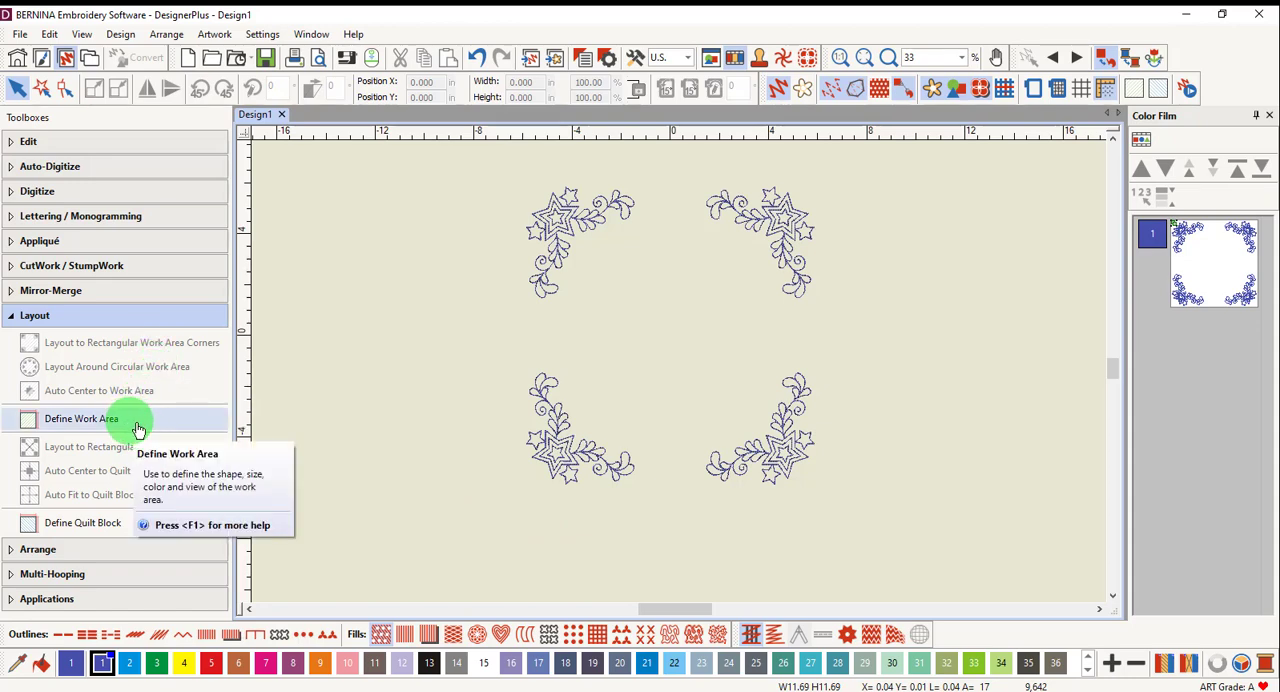
mouse_move(164, 390)
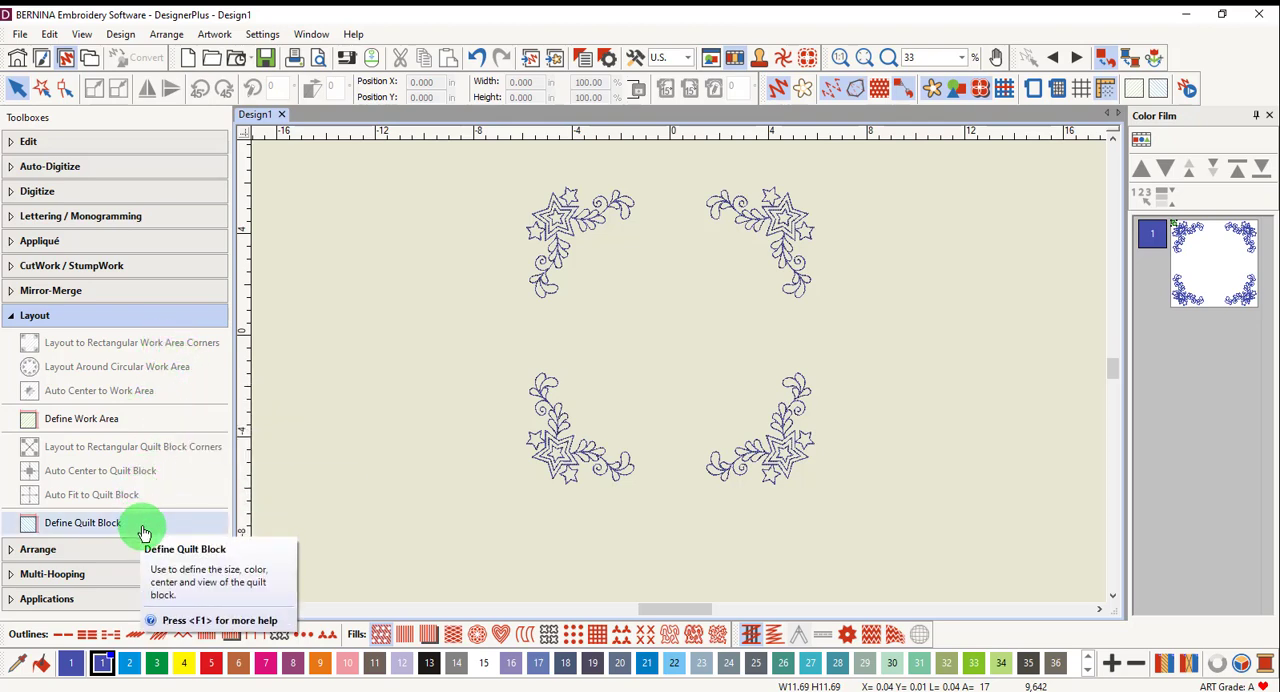
mouse_move(122, 498)
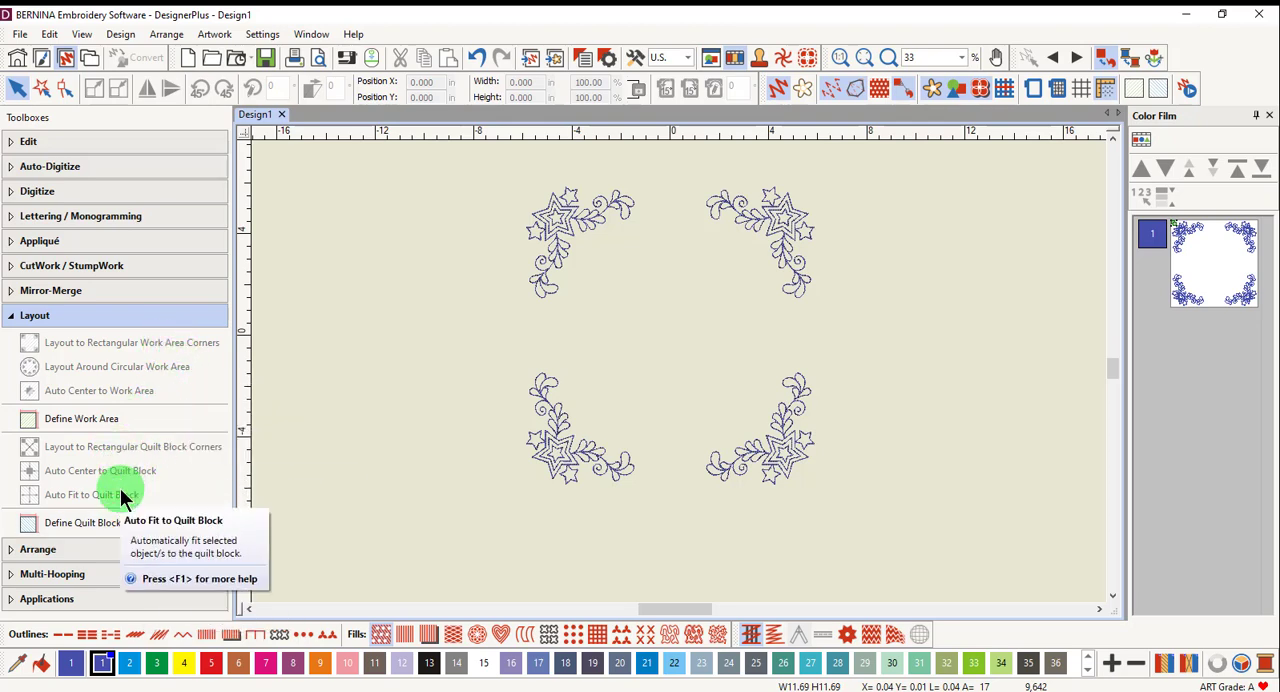
mouse_move(120, 498)
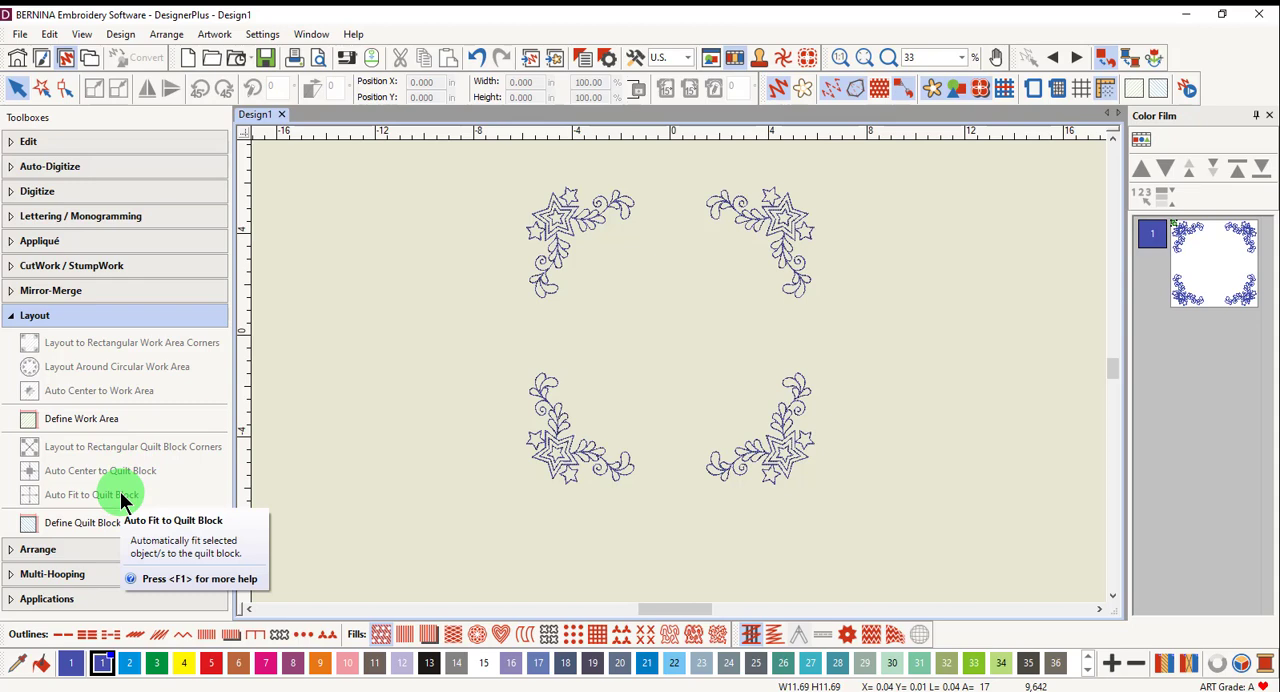